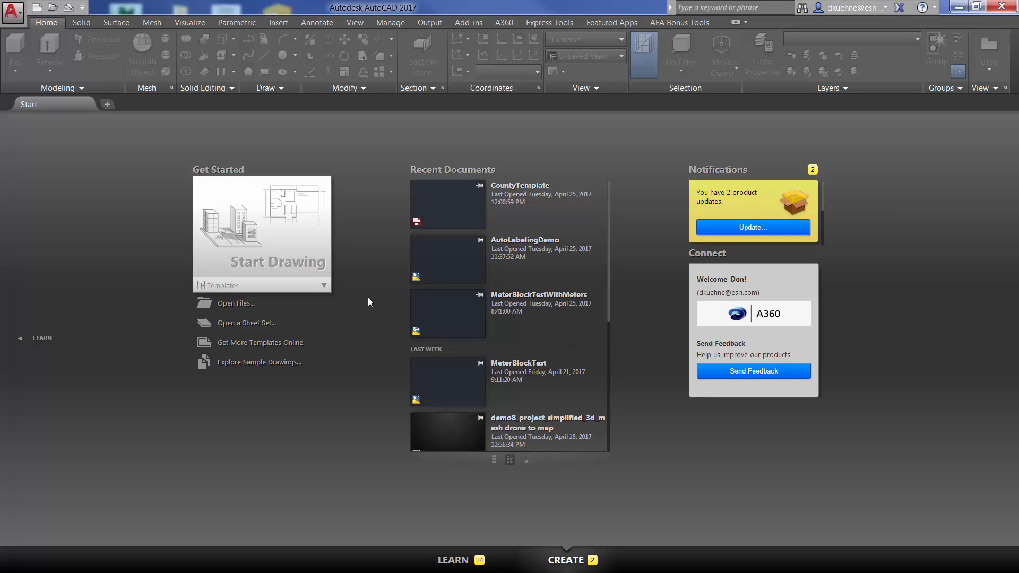
pyautogui.moveTo(171, 144)
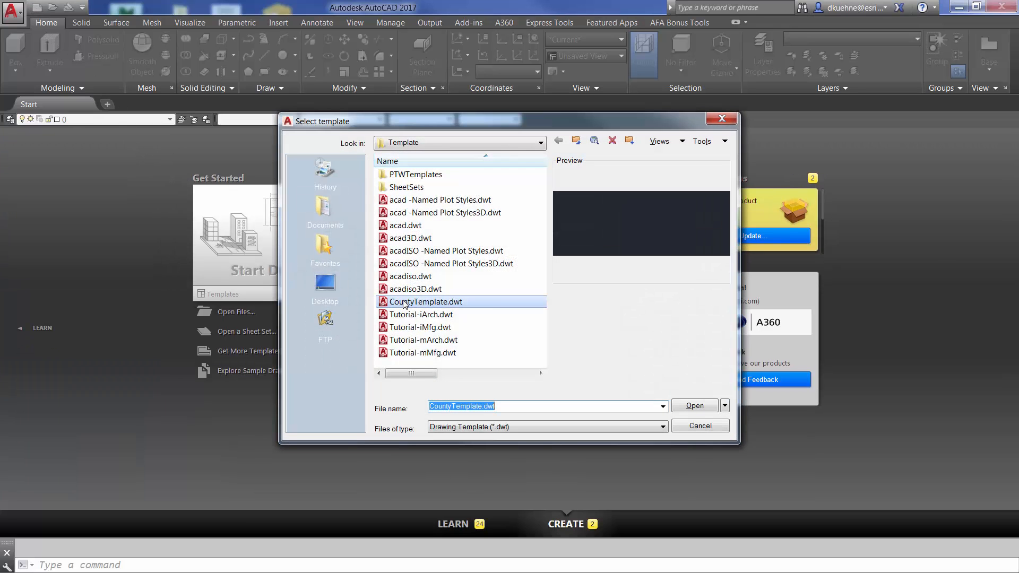
# - Start Drawing1 from the County template and close the Tool Palettes
pyautogui.click(694, 406)
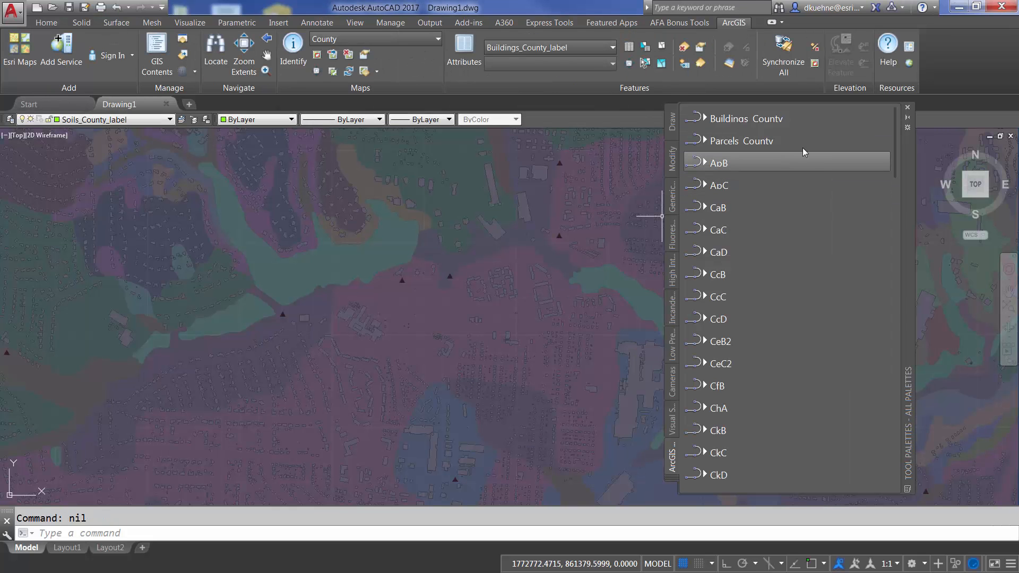
pyautogui.click(907, 107)
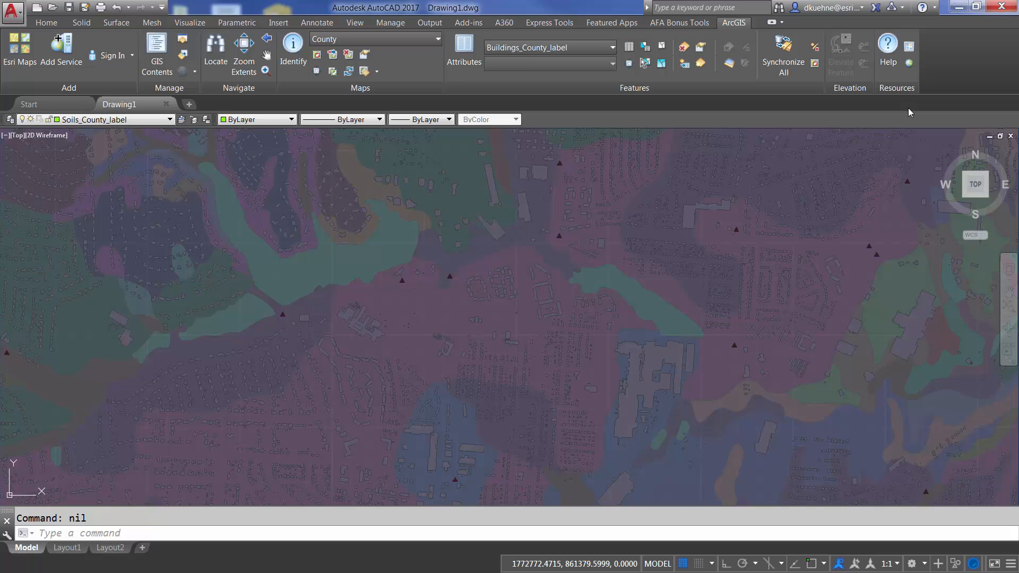
pyautogui.moveTo(524, 330)
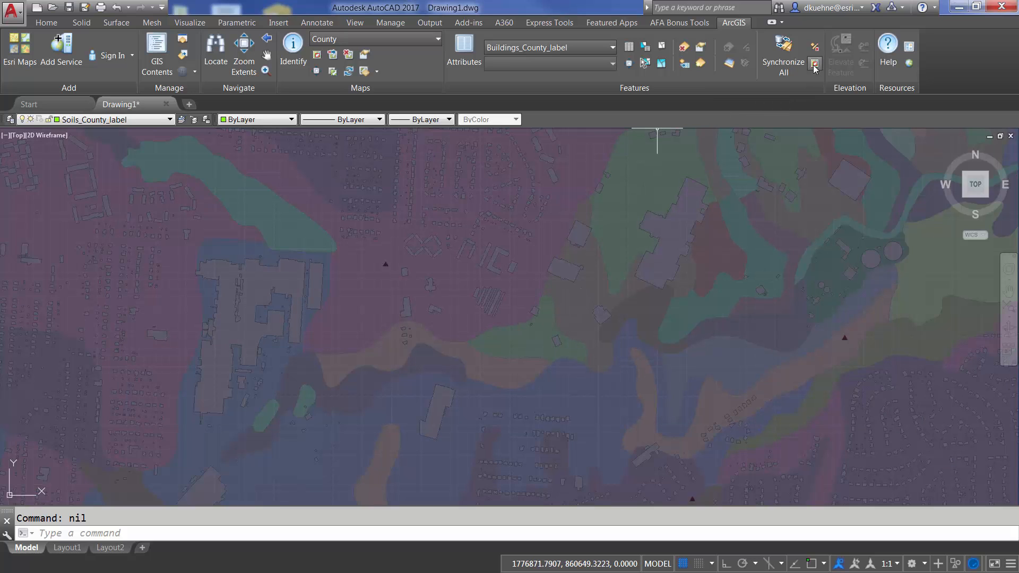
pyautogui.moveTo(815, 63)
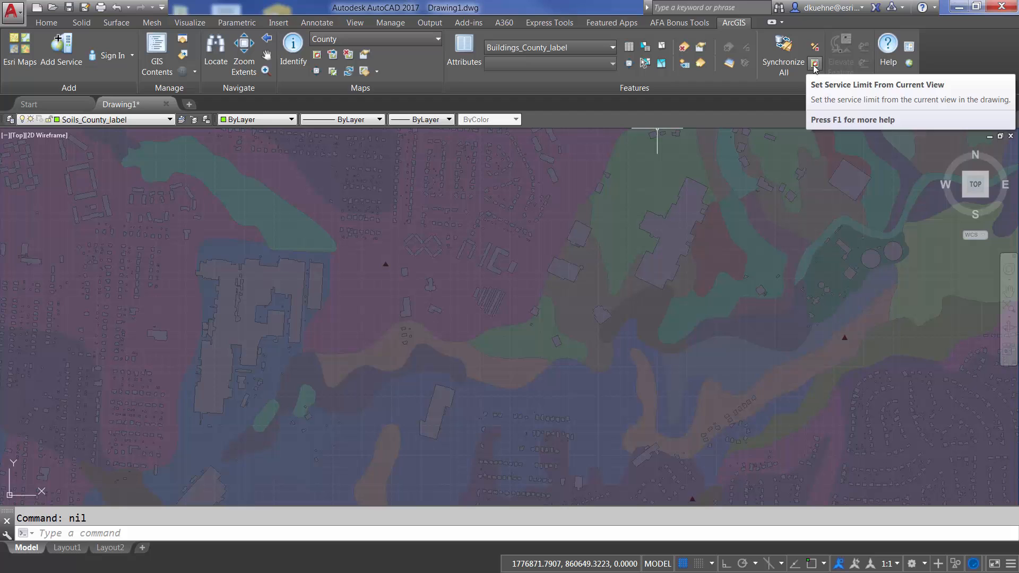
# - Limit feature services to the current view, decline deleting outside features, and show GIS Contents
pyautogui.click(782, 49)
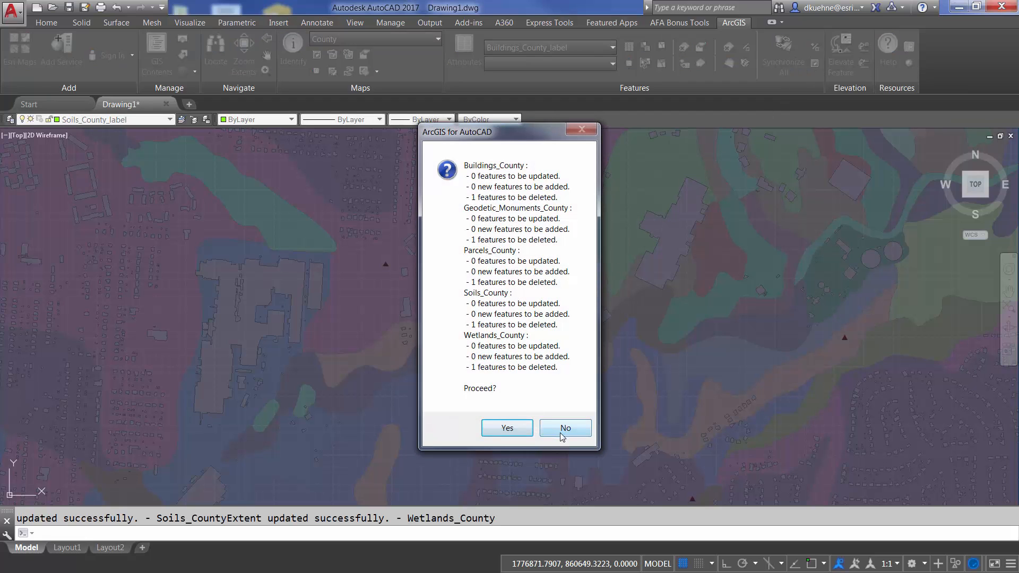
pyautogui.click(565, 428)
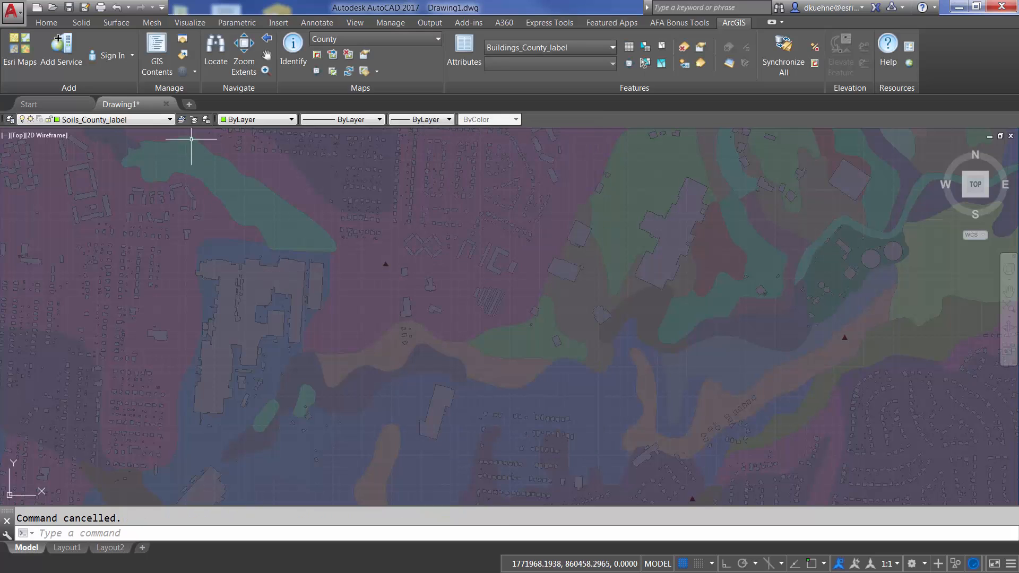
pyautogui.click(156, 49)
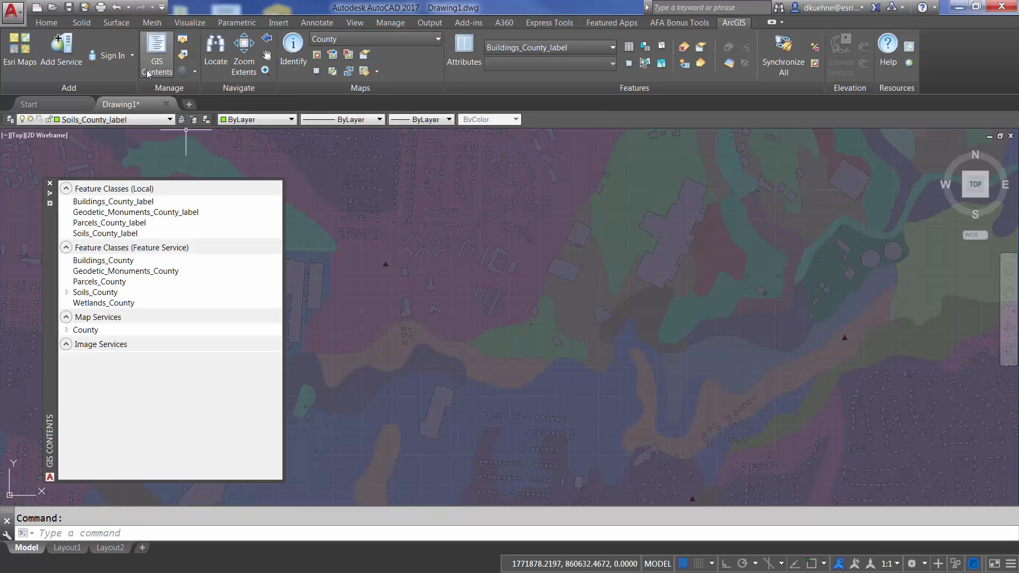
# - Extract all county feature services from the Feature Service classes into the drawing
pyautogui.rightClick(130, 248)
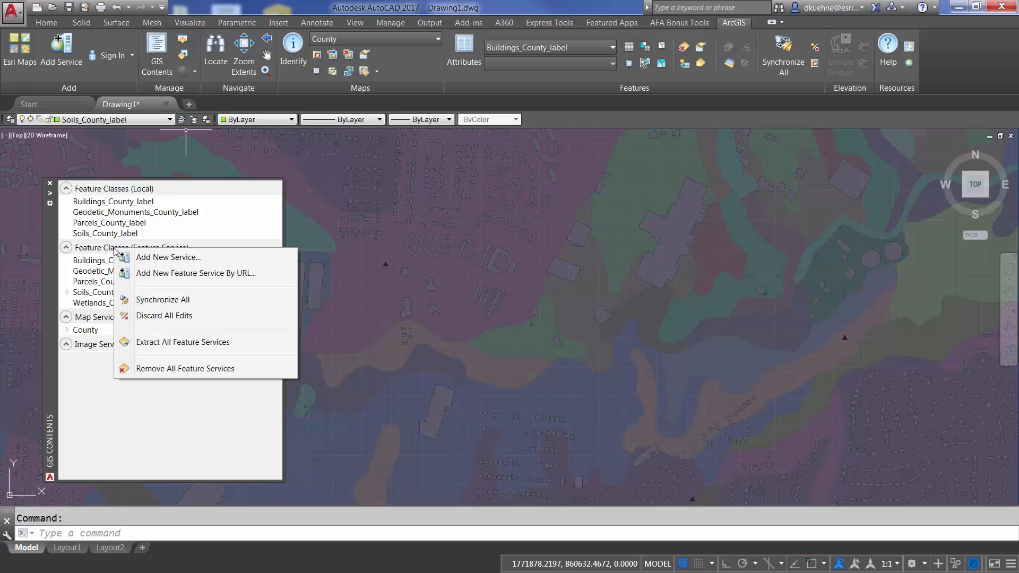
pyautogui.click(163, 299)
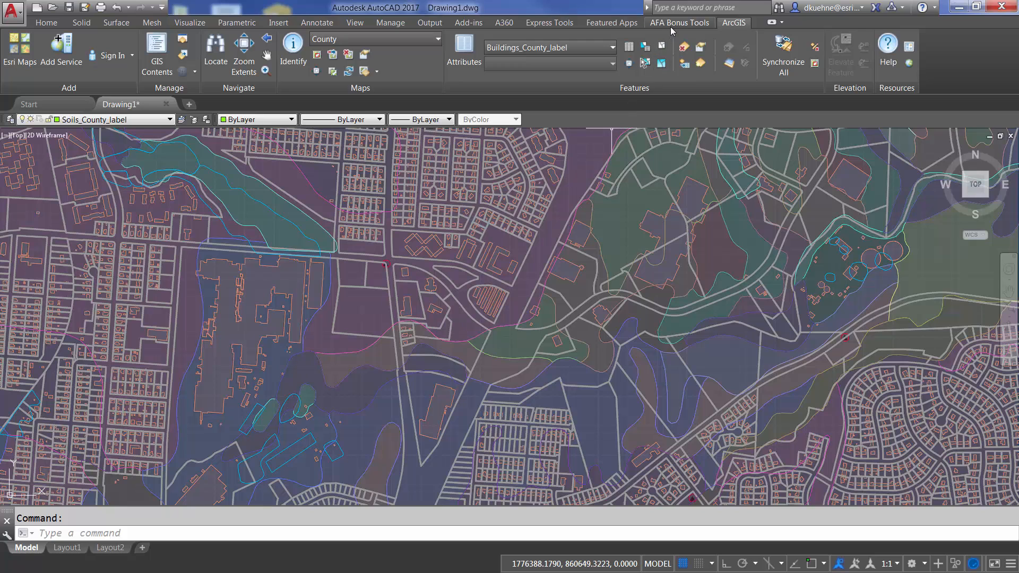
# - Save a Wetlands_County label scheme using ATTRIBUTE, text size 20, rotation 30°
pyautogui.click(680, 23)
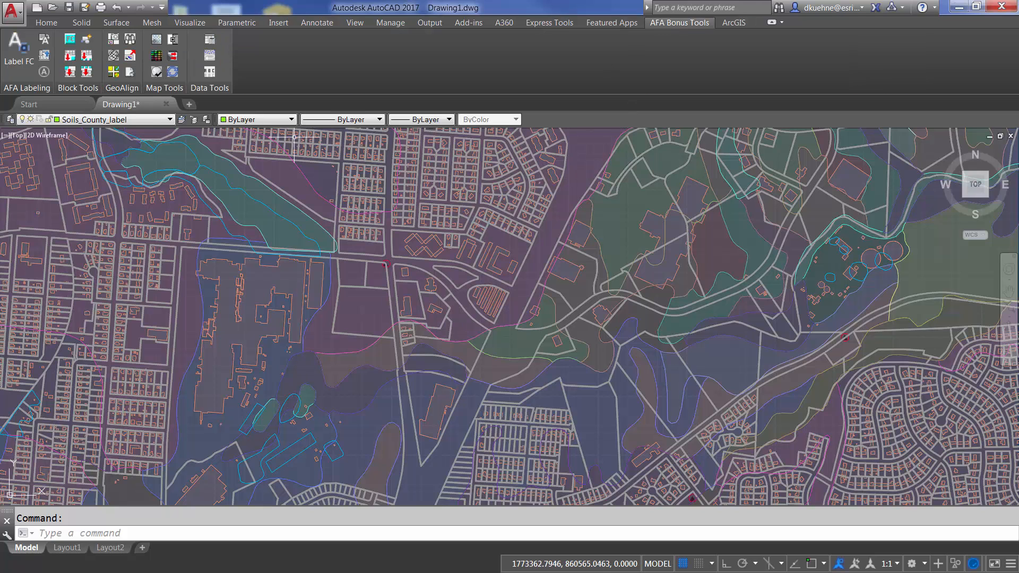
pyautogui.click(19, 49)
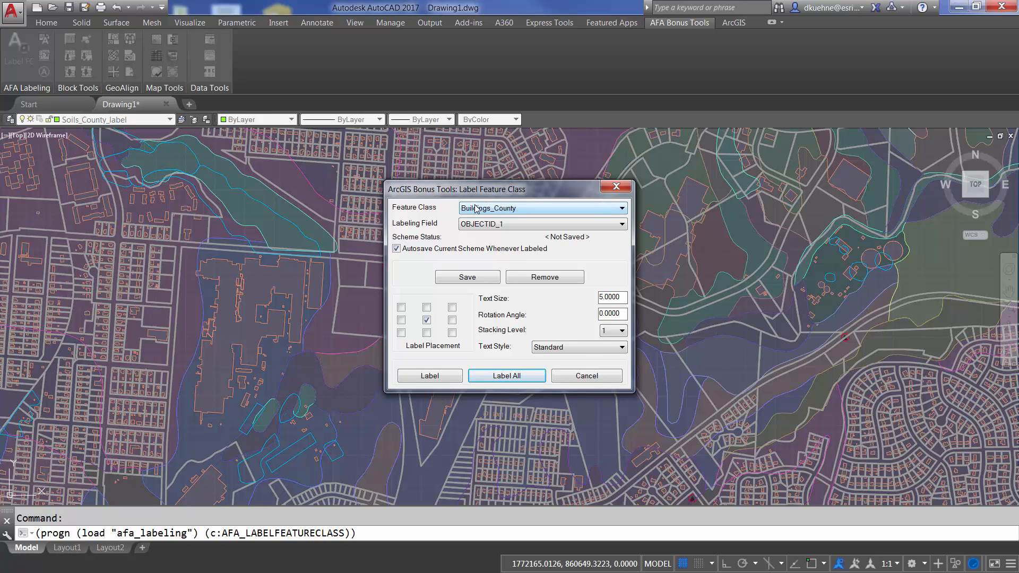
pyautogui.click(623, 208)
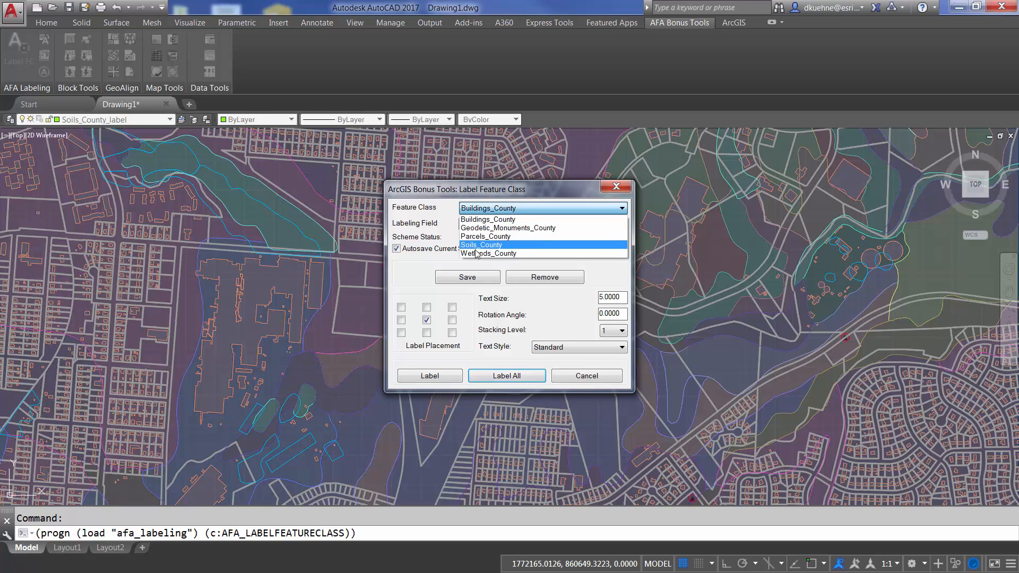
pyautogui.click(489, 254)
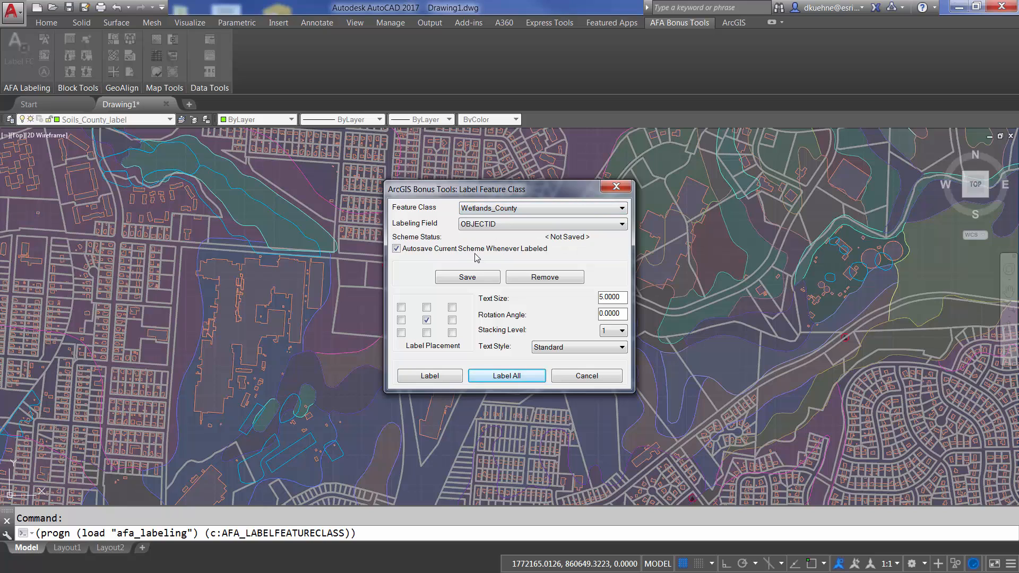
pyautogui.click(622, 223)
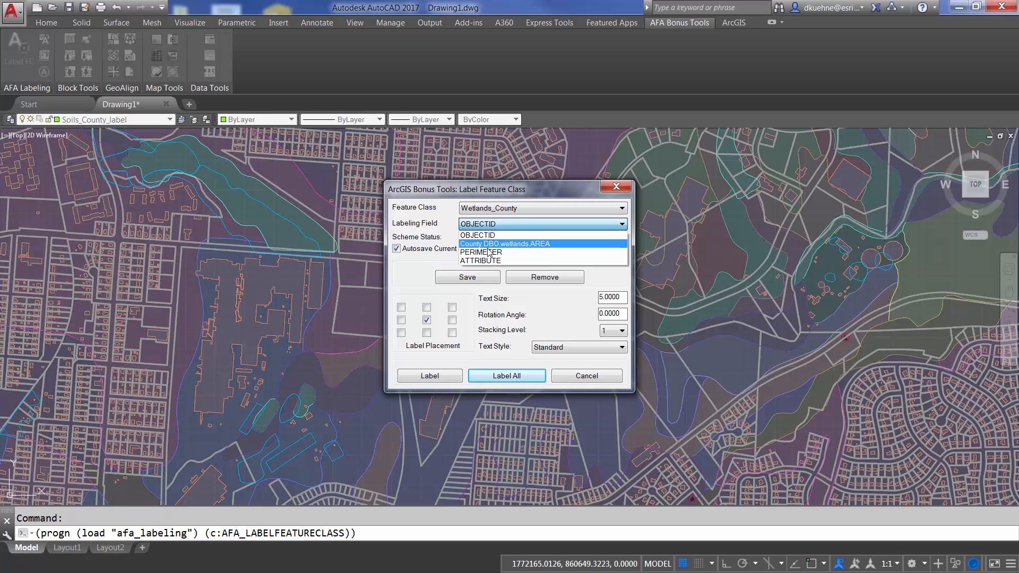
pyautogui.click(480, 261)
pyautogui.write('30')
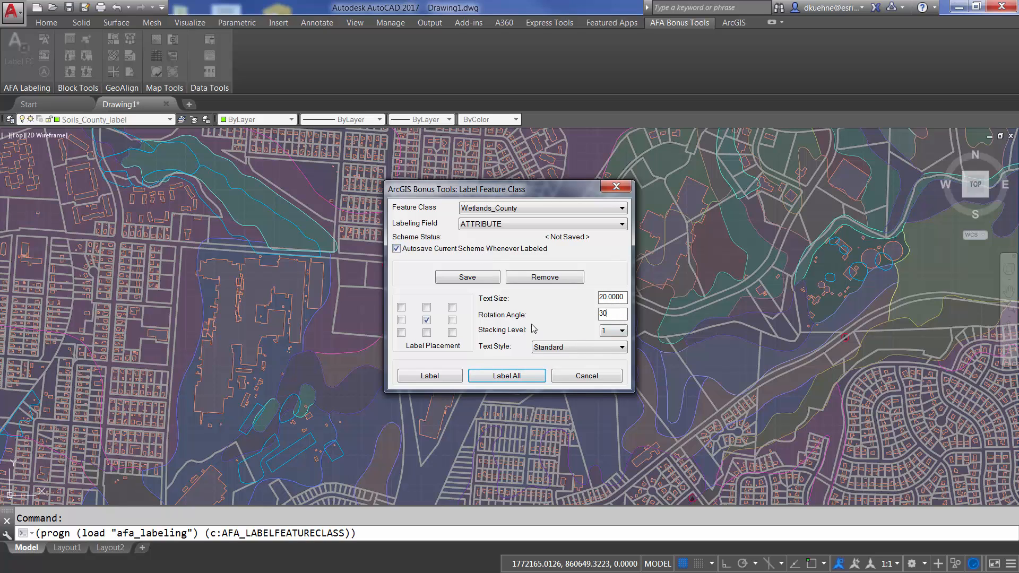
pyautogui.moveTo(569, 246)
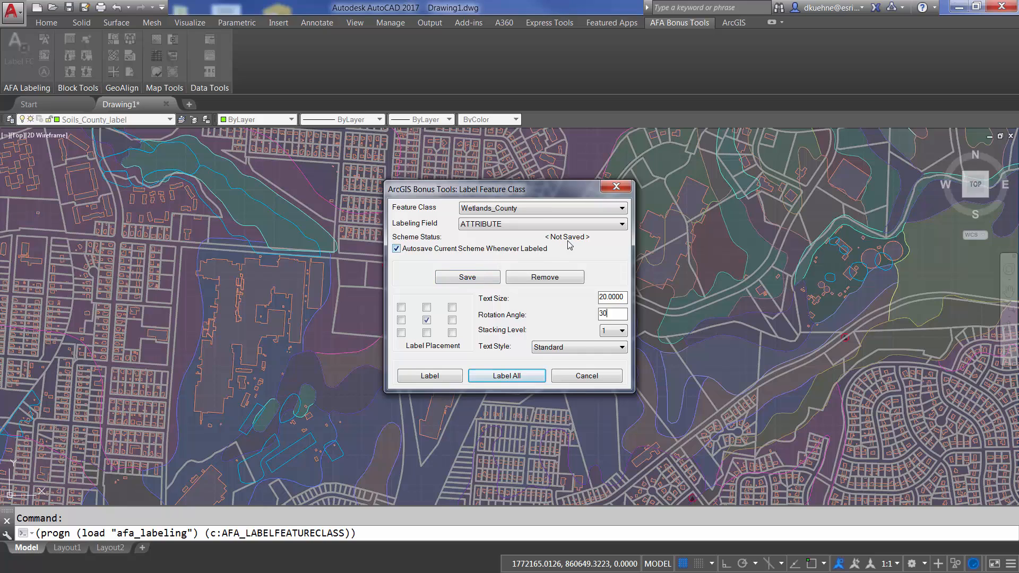
pyautogui.moveTo(467, 277)
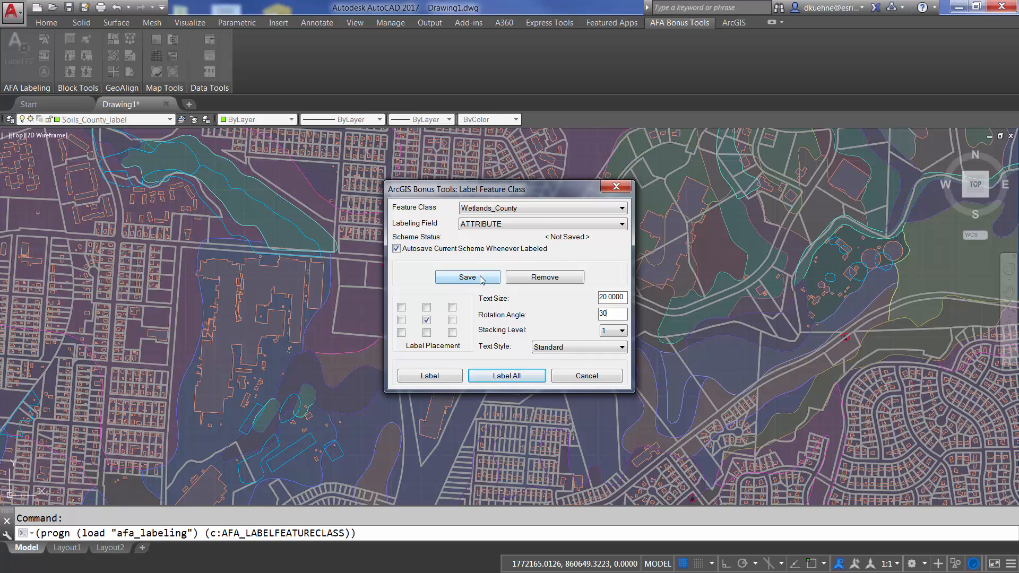
pyautogui.click(466, 277)
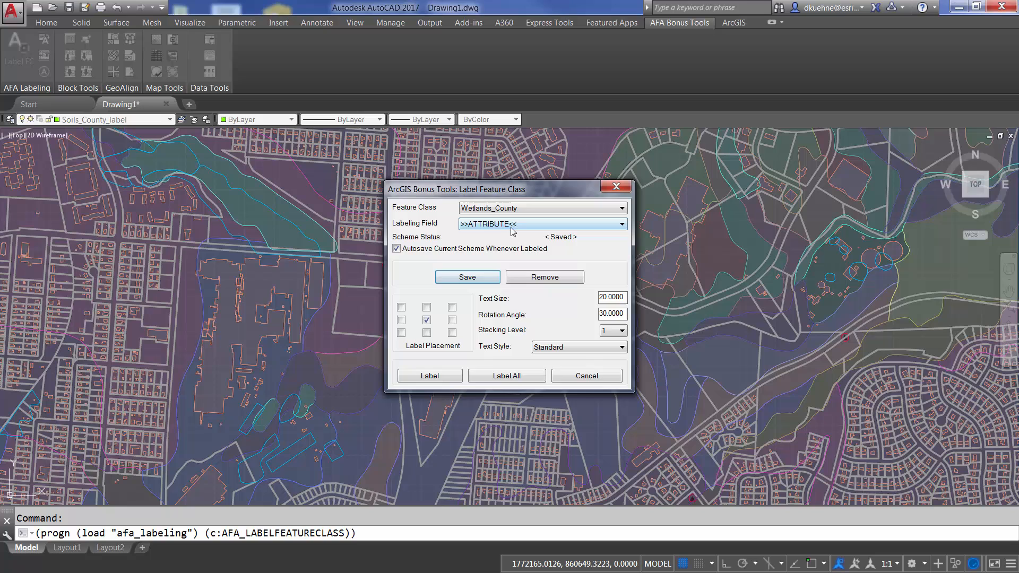
pyautogui.click(623, 224)
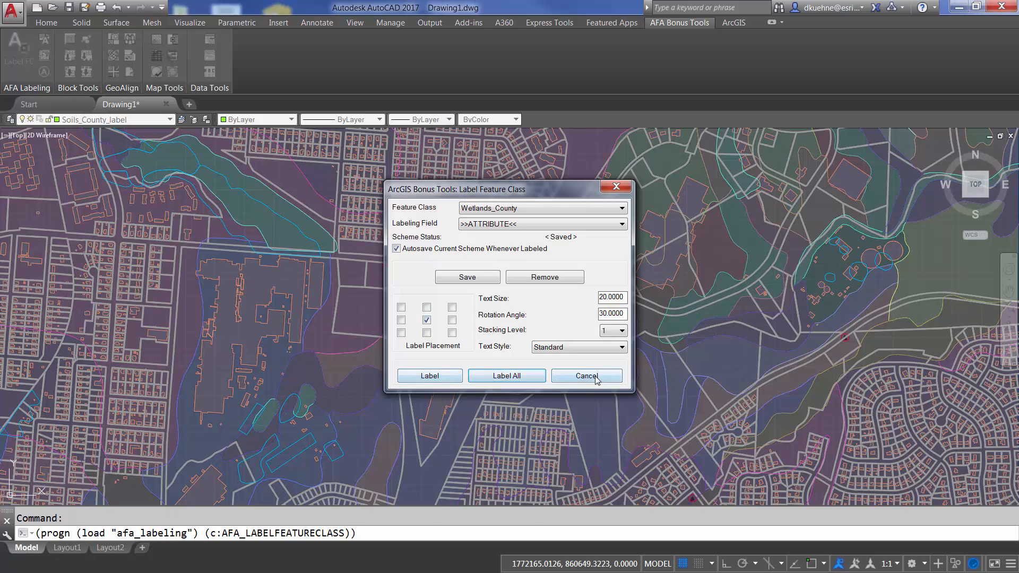
# - Label three selected wetland ponds with angled PUBHx attribute labels
pyautogui.click(586, 376)
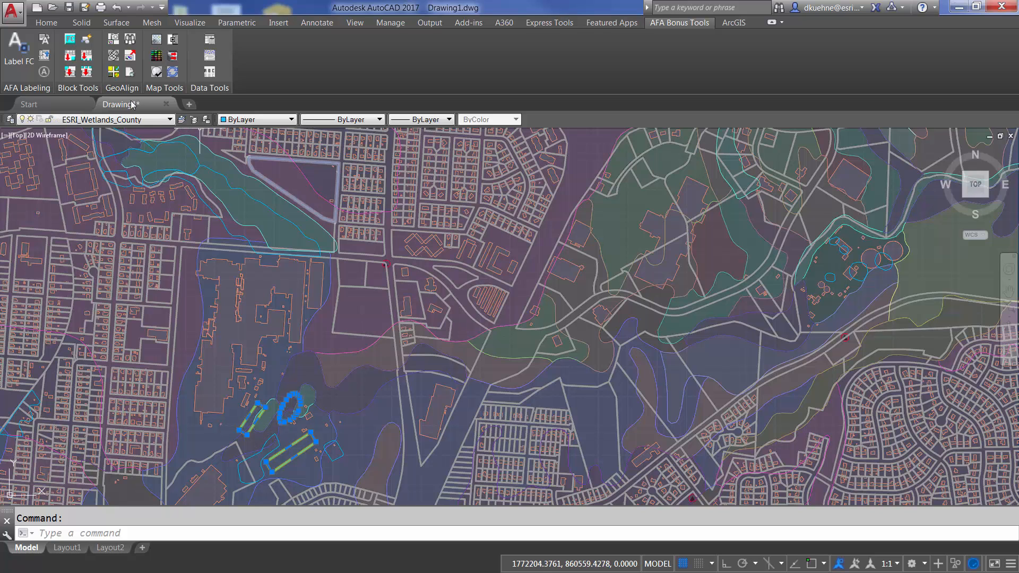
pyautogui.click(20, 49)
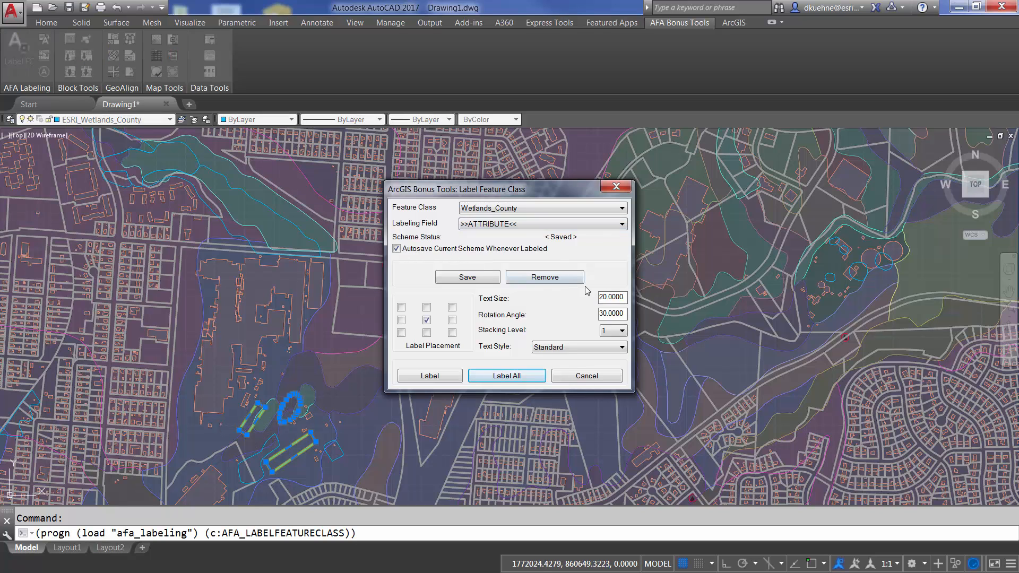
pyautogui.moveTo(593, 325)
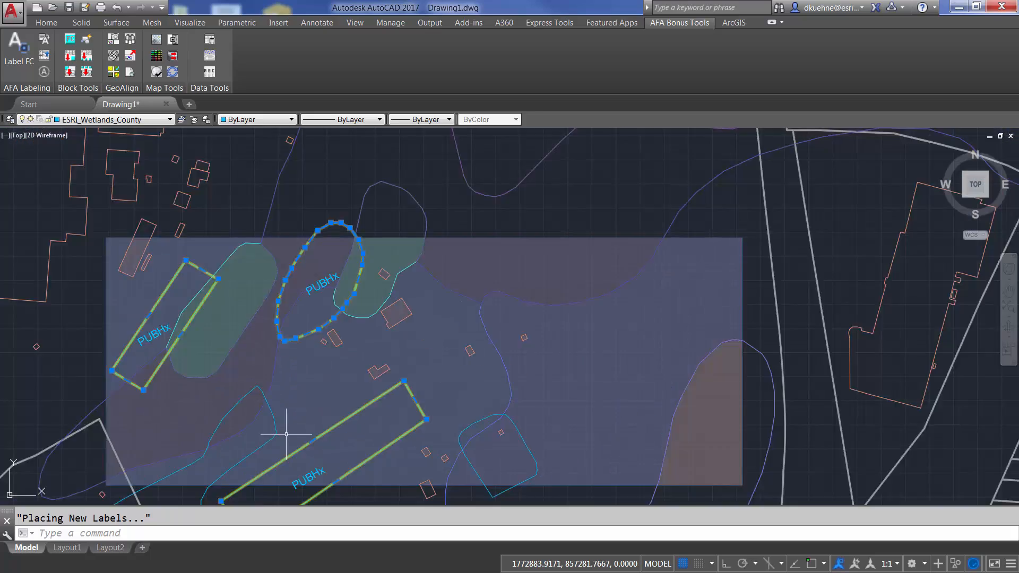
pyautogui.click(18, 49)
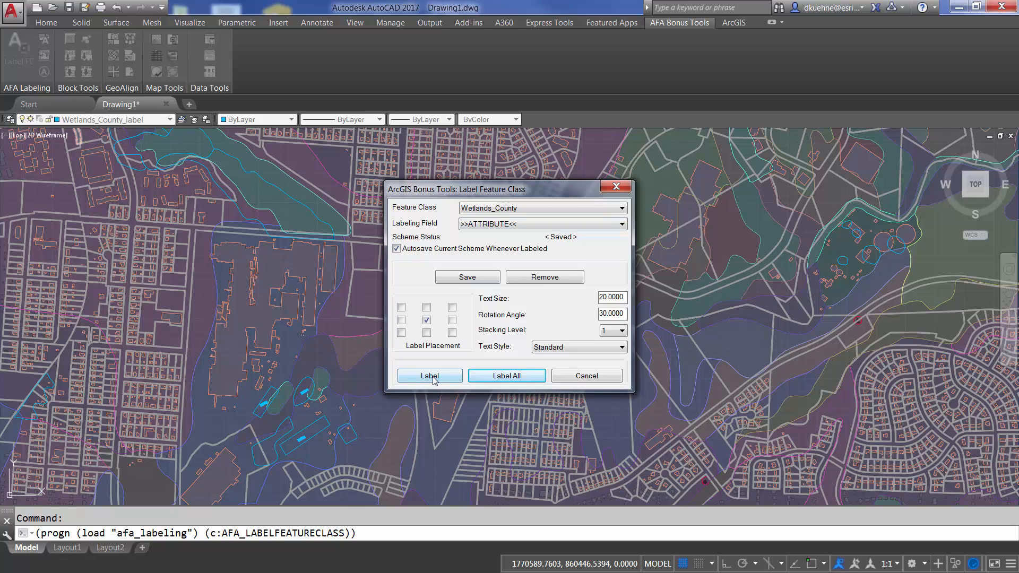
# - Label all wetlands, then switch labeling to Buildings_County with the OBJECTID_1 field
pyautogui.click(429, 376)
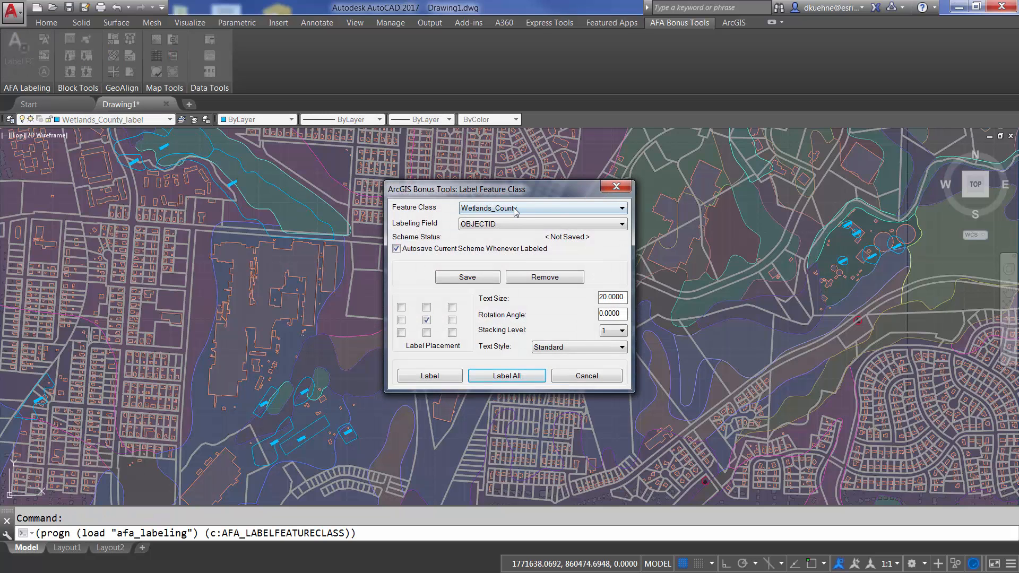
pyautogui.click(620, 223)
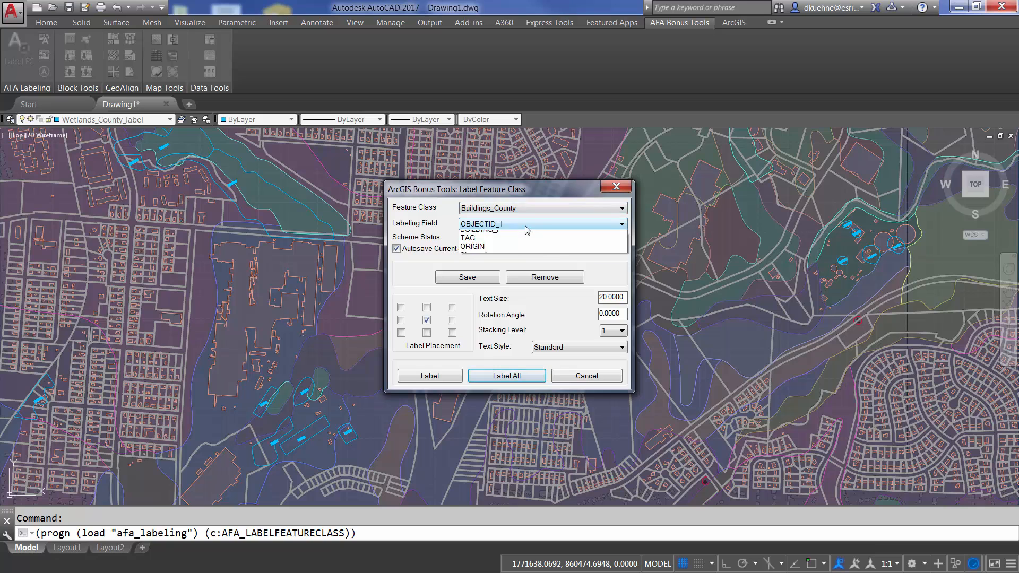
pyautogui.click(483, 224)
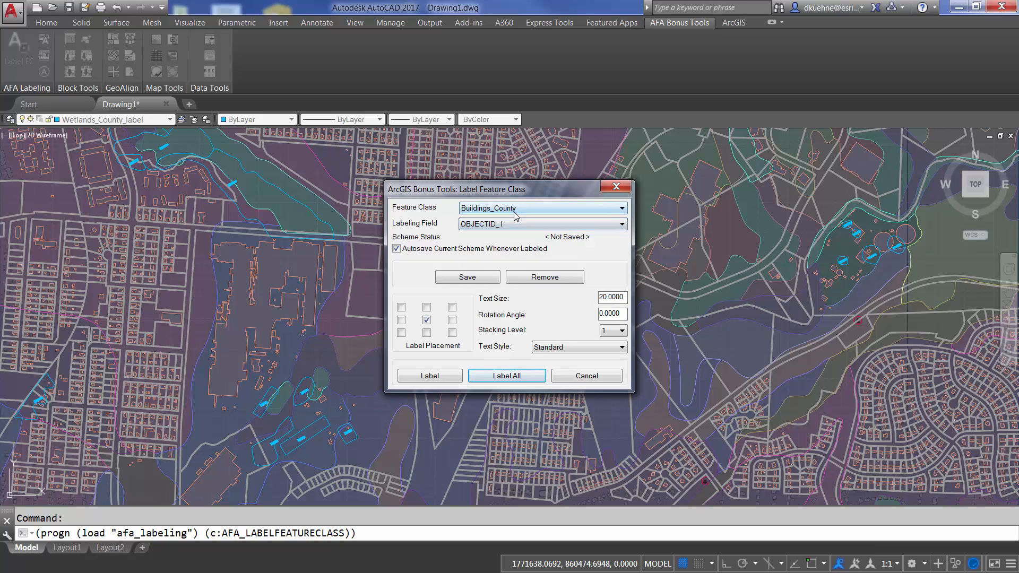
# - Set Parcels_County to label by PARCEL_NO at size 5, then label all Buildings_County features
pyautogui.click(623, 208)
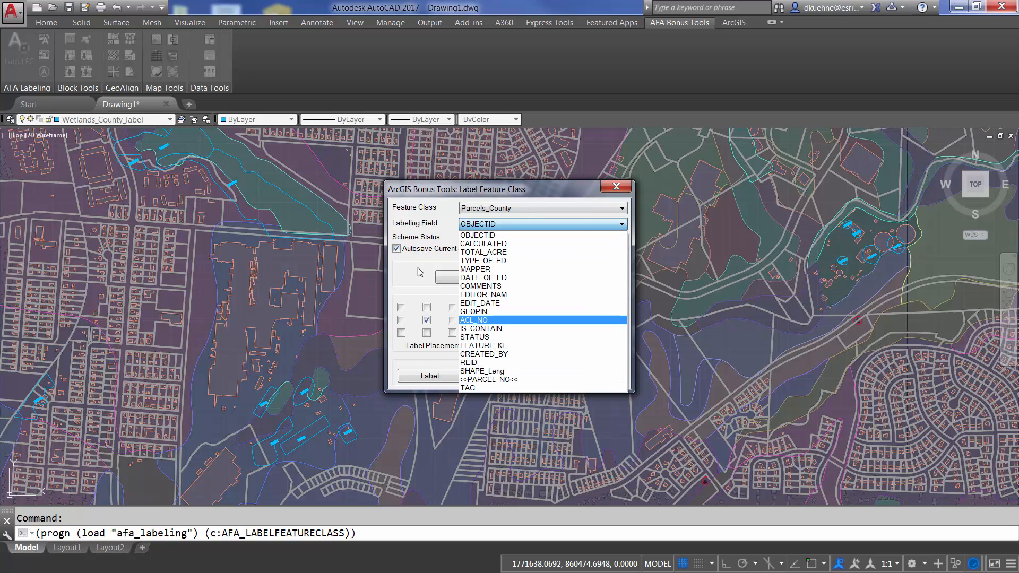
pyautogui.click(492, 380)
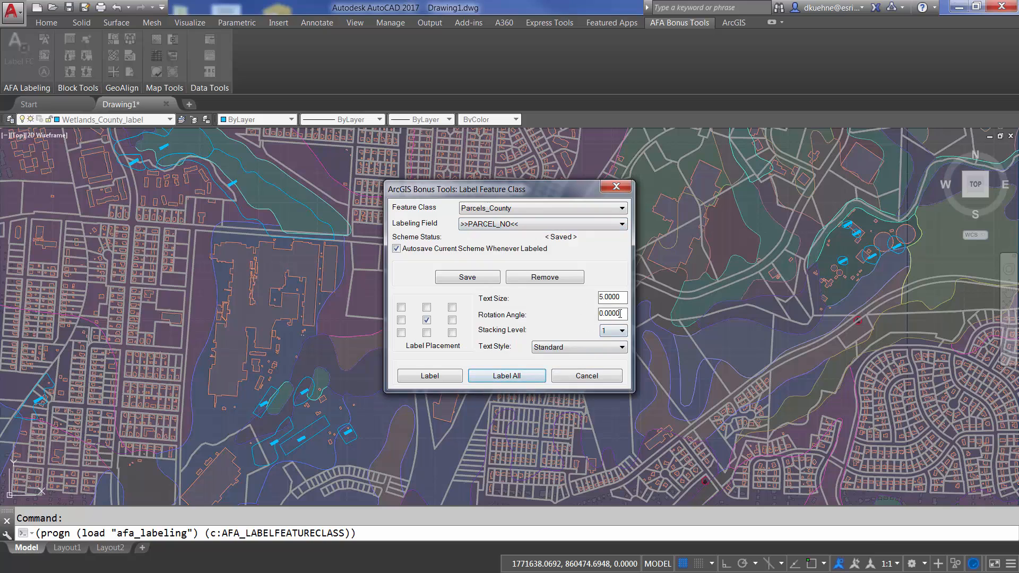
pyautogui.click(622, 208)
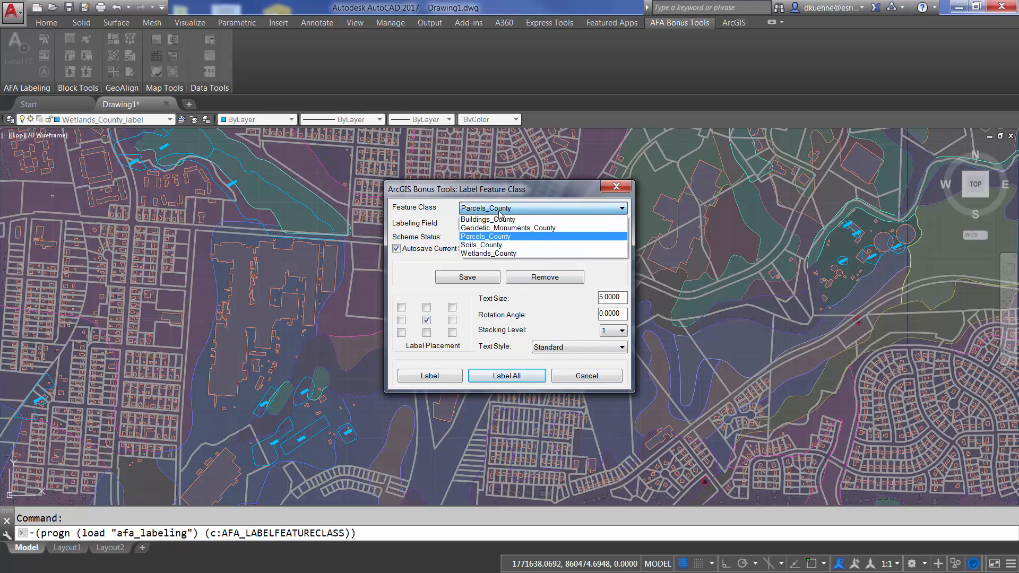
pyautogui.click(488, 219)
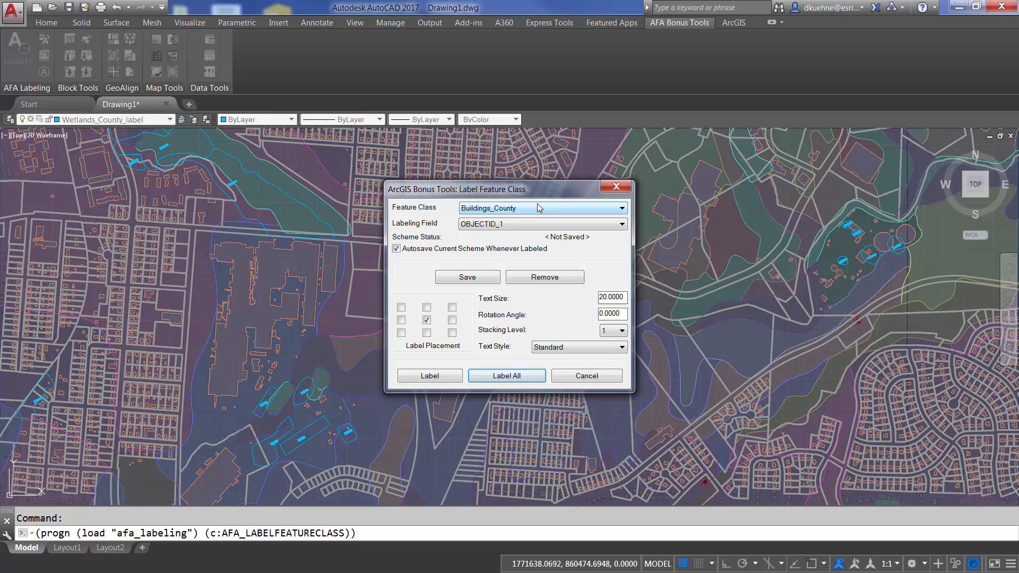
pyautogui.moveTo(439, 381)
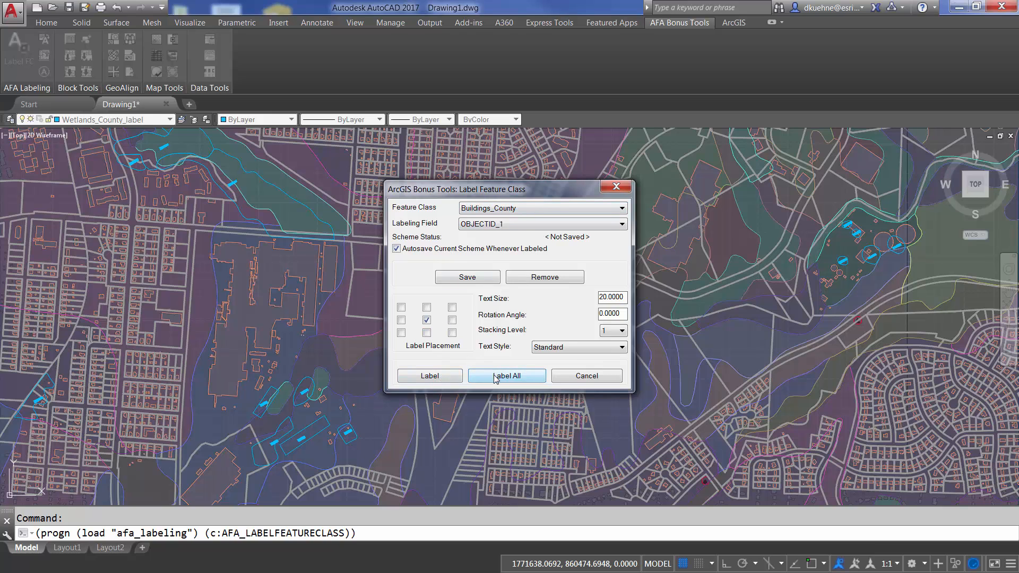
pyautogui.click(507, 376)
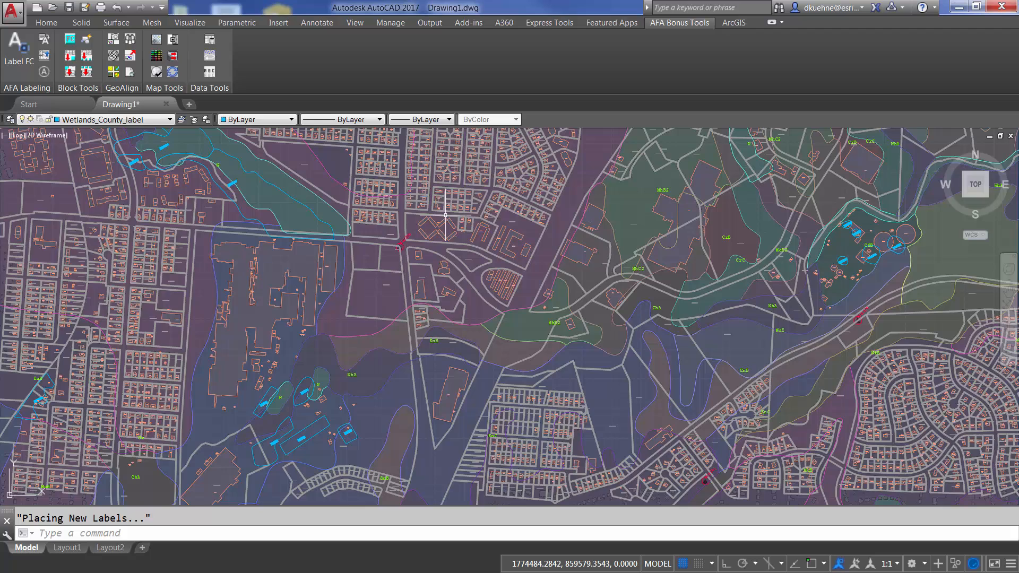
# - Zoom into the map to inspect the newly placed labels
pyautogui.scroll(3)
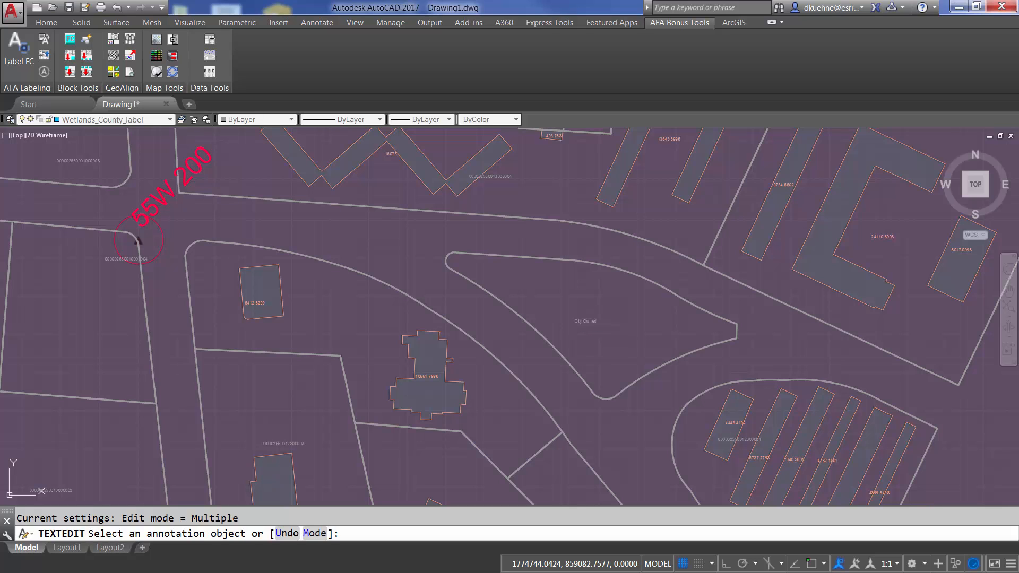
pyautogui.moveTo(630, 297)
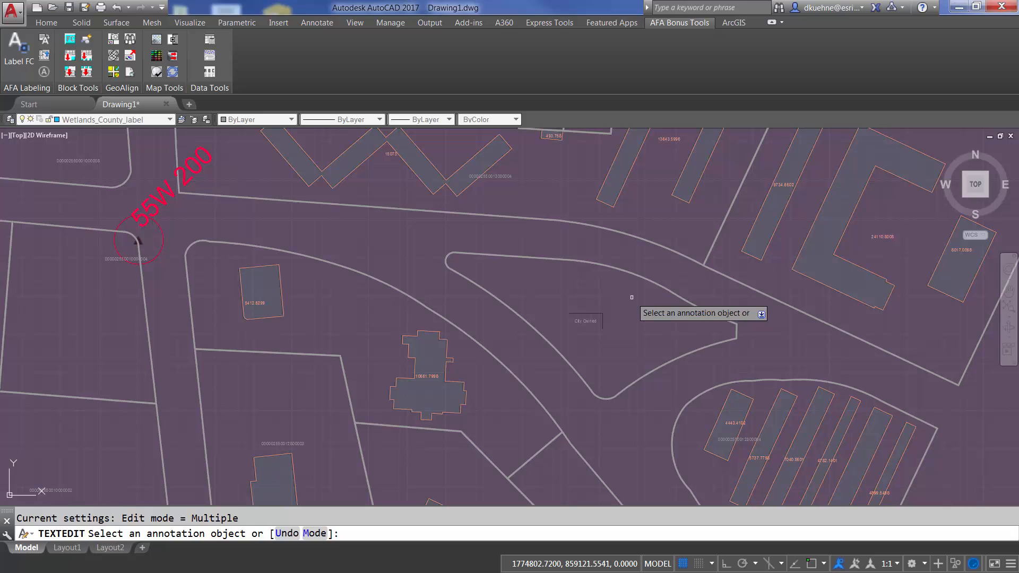
# - Select the two curved parcels beside the road
pyautogui.click(734, 22)
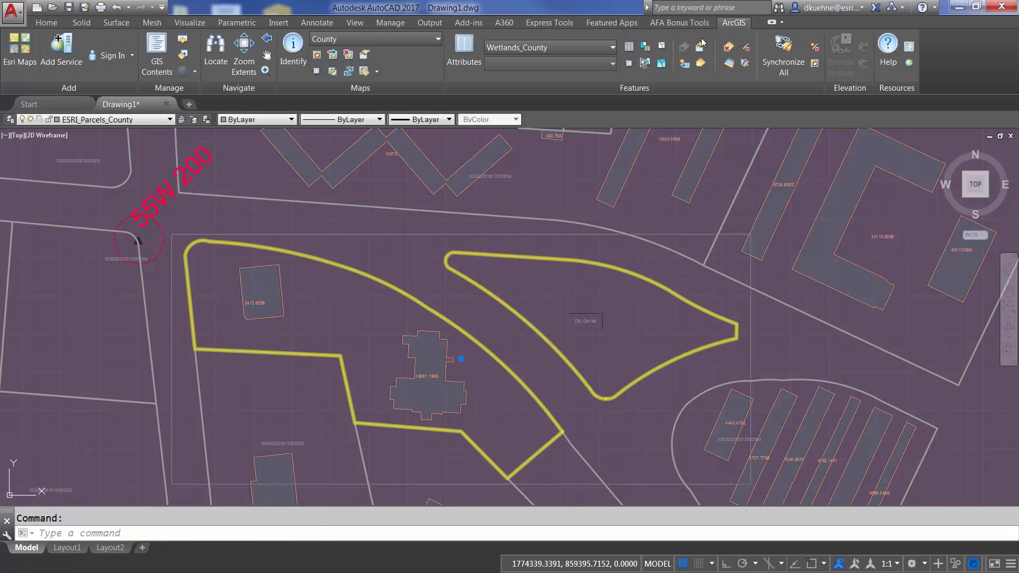